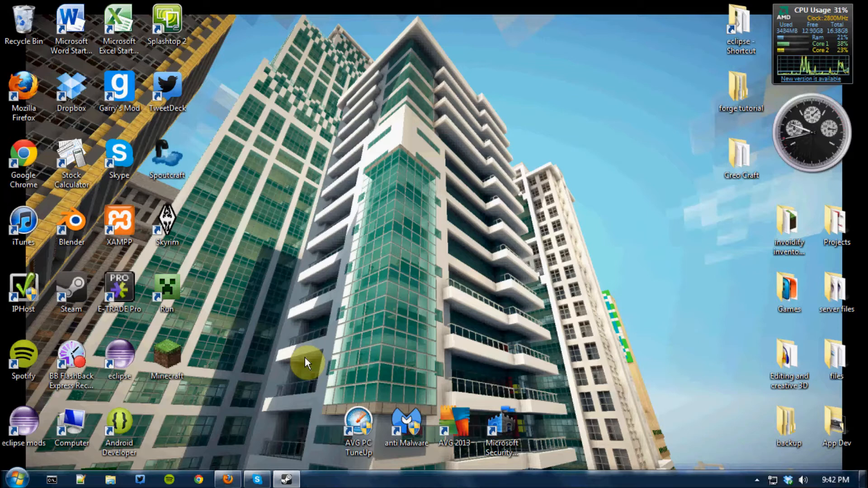
mouse_move(660, 314)
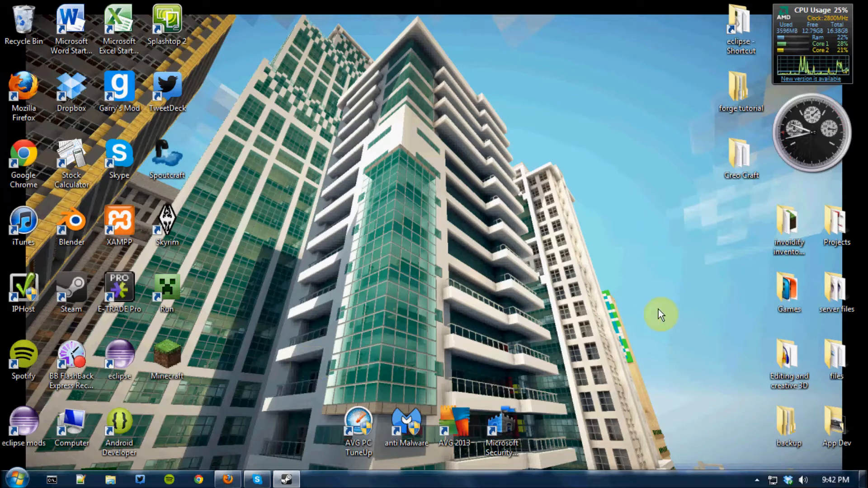
mouse_move(535, 393)
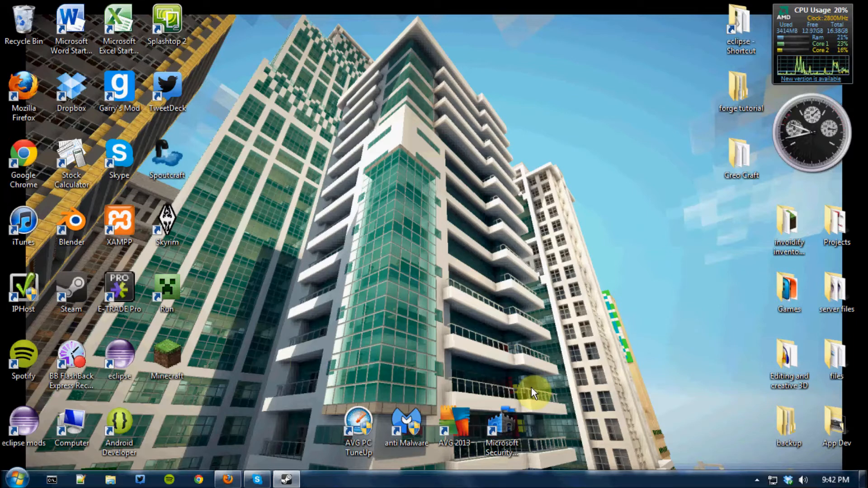
mouse_move(433, 279)
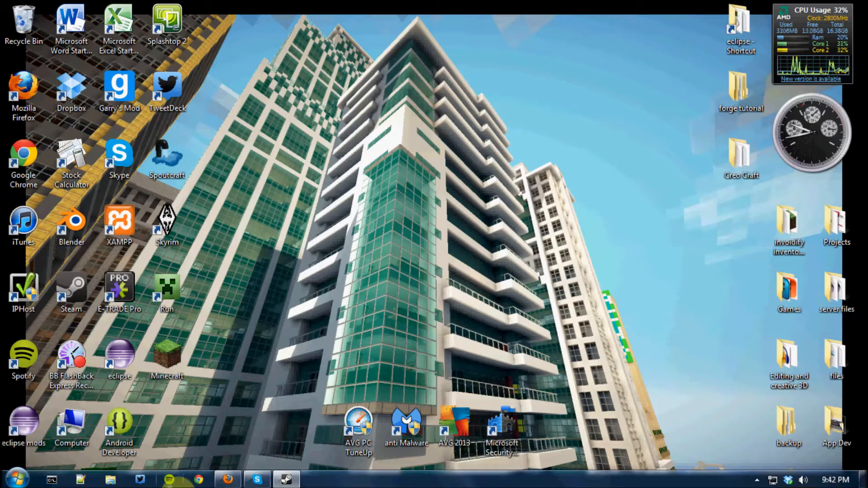
Review the Microsoft Security Essentials download page and its list of available versions in the browser.
click(228, 480)
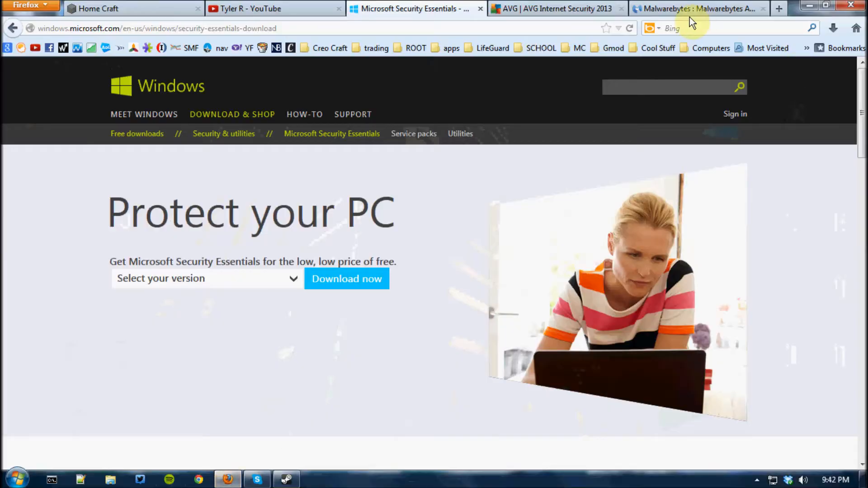
click(554, 8)
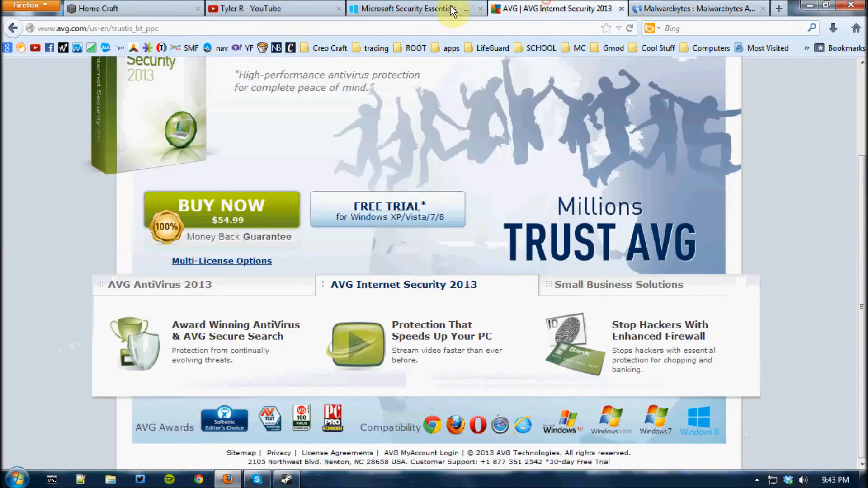
click(404, 8)
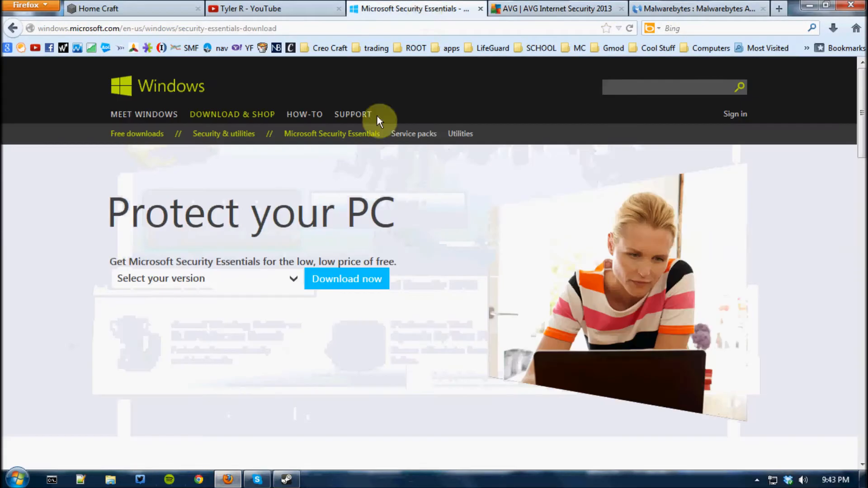
click(206, 278)
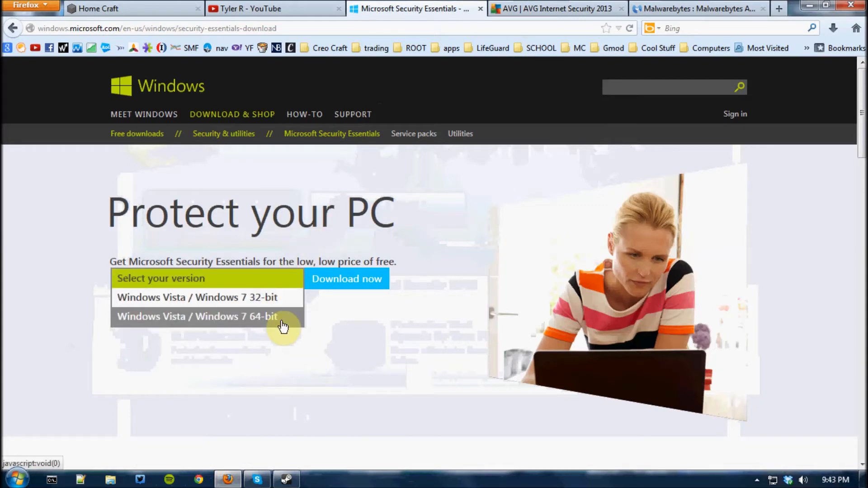
click(376, 355)
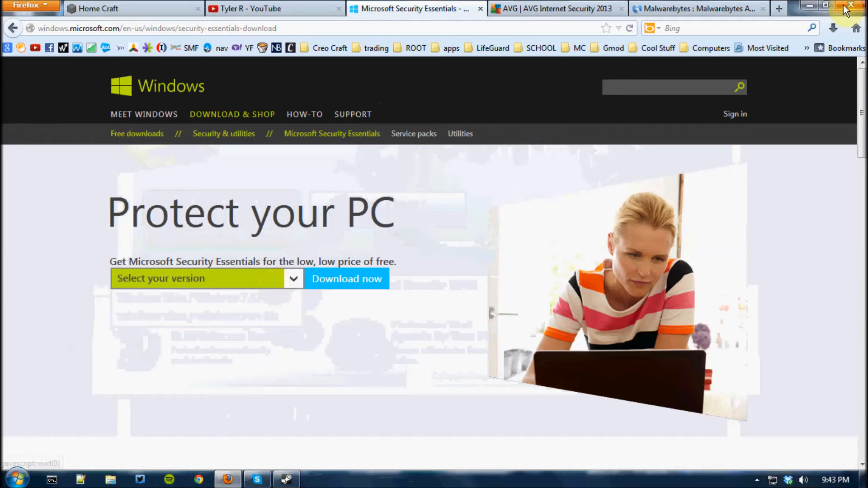
click(851, 6)
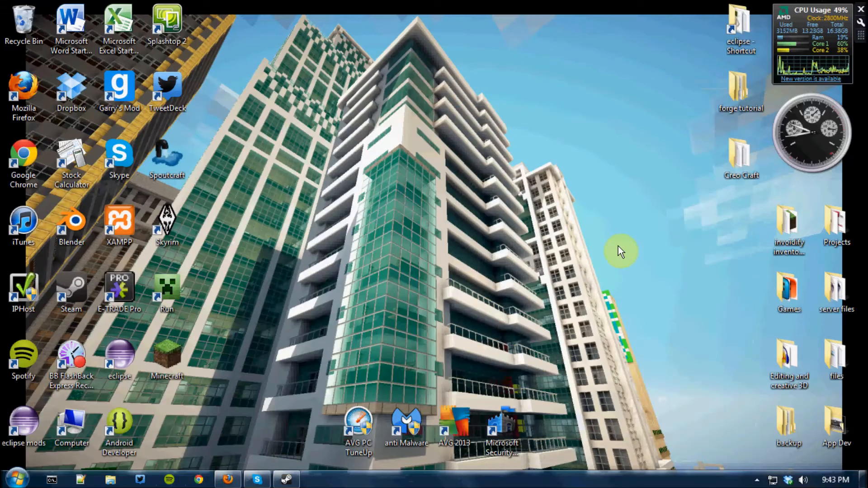
mouse_move(455, 425)
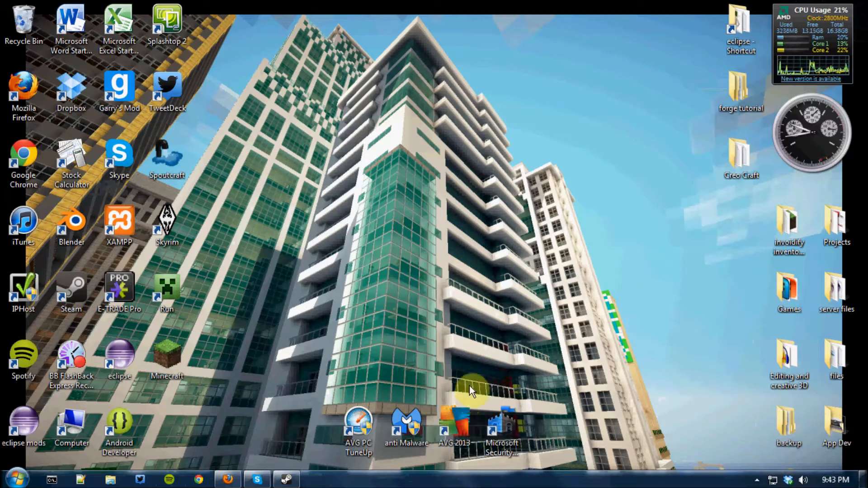
mouse_move(457, 459)
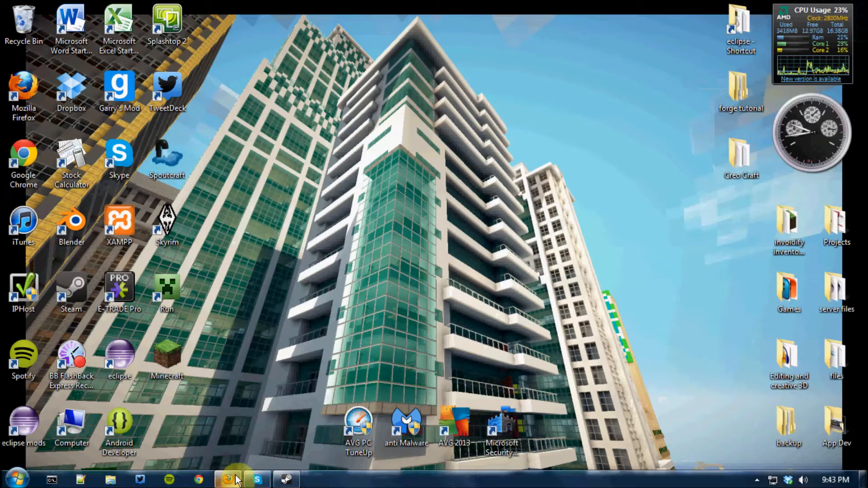
Review the AVG Internet Security 2013 download page, then clear the windows back to the desktop.
click(227, 479)
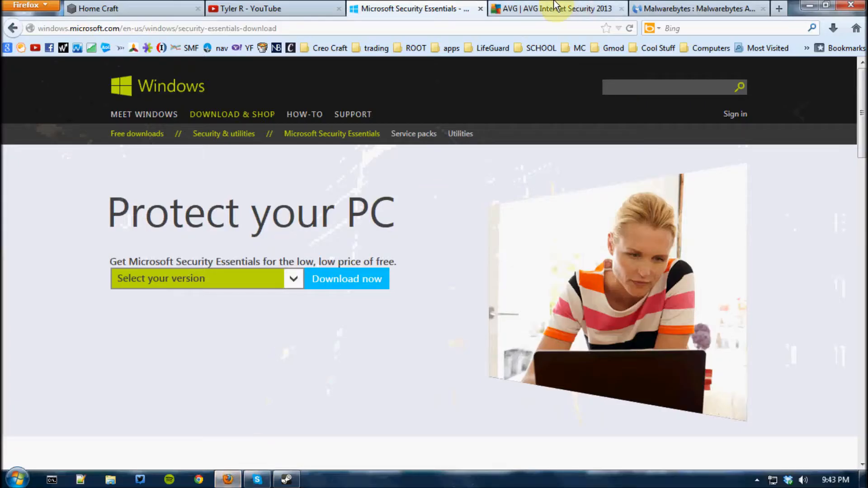
click(554, 8)
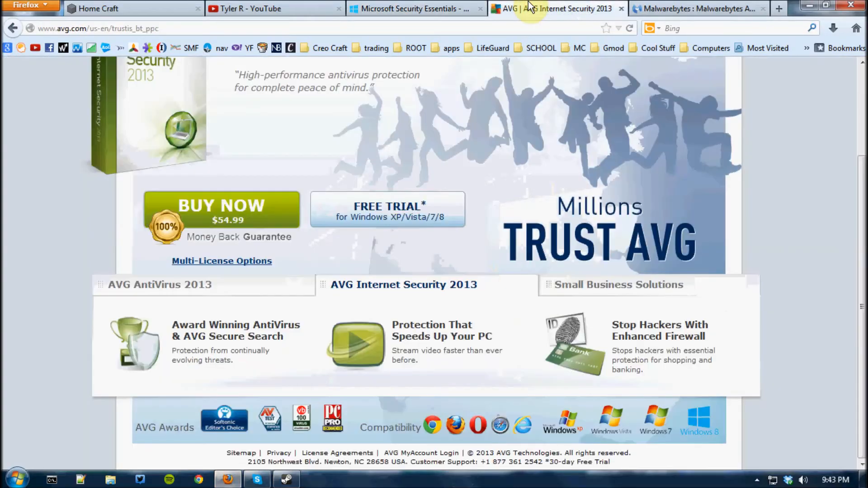
mouse_move(467, 400)
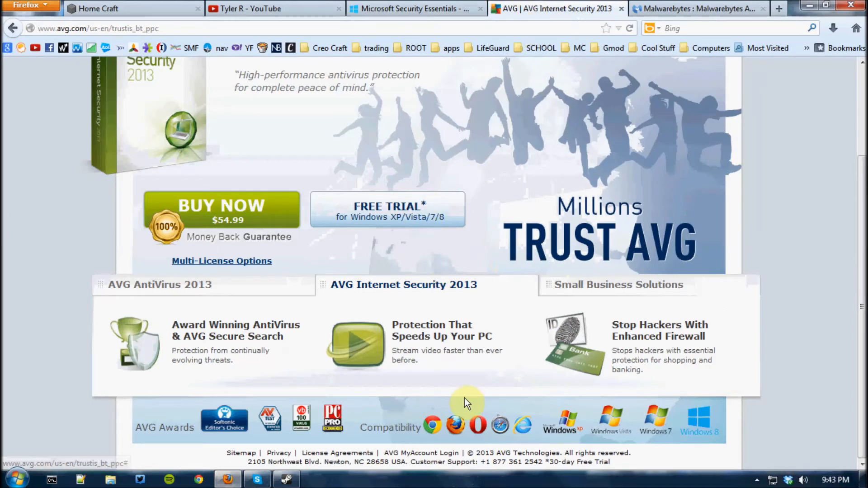
scroll(up, 3)
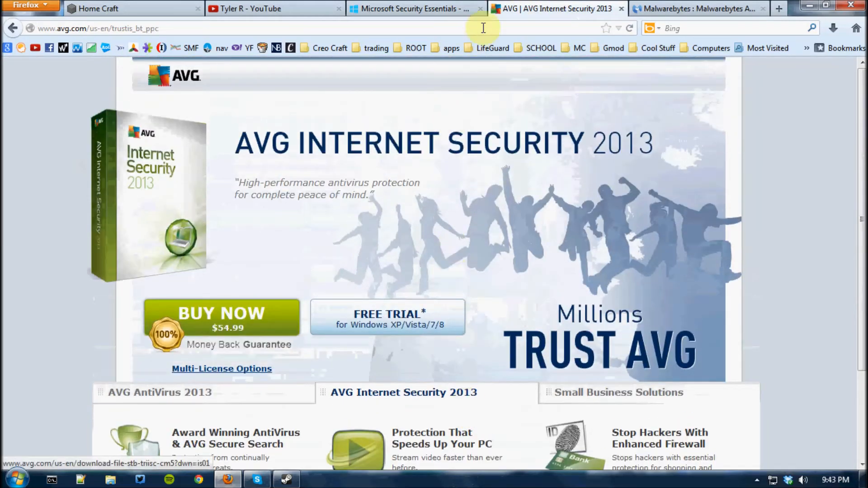
mouse_move(321, 346)
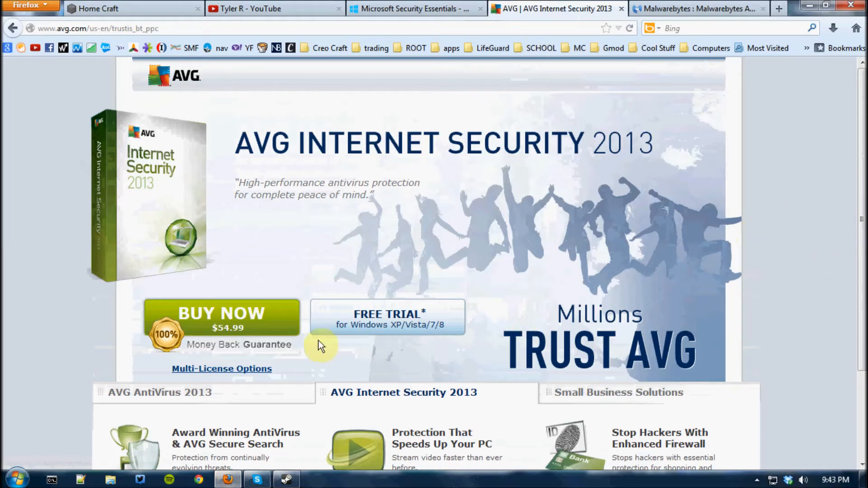
mouse_move(814, 8)
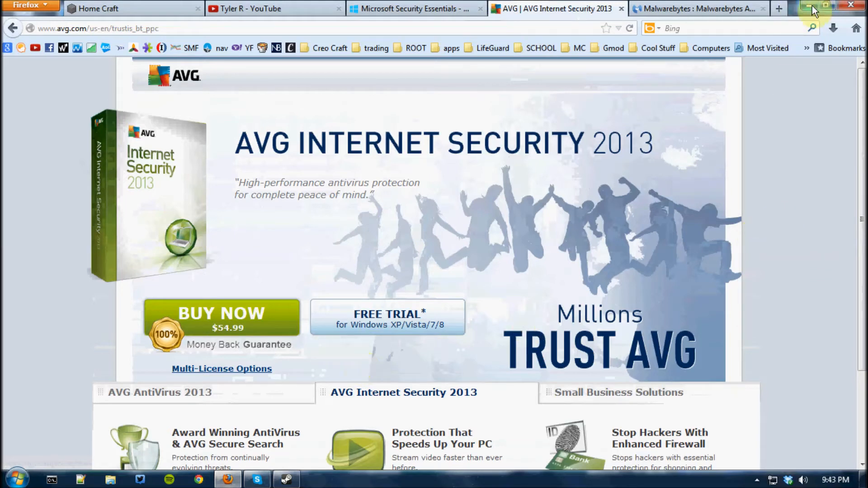
click(809, 8)
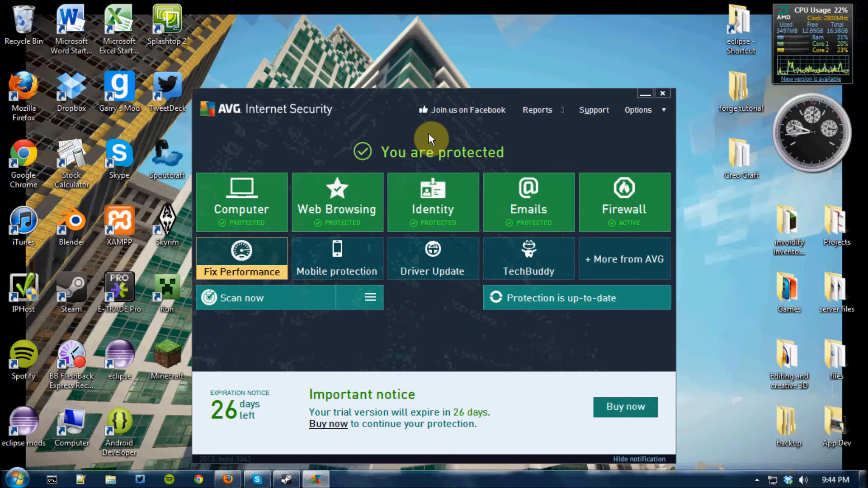
mouse_move(636, 103)
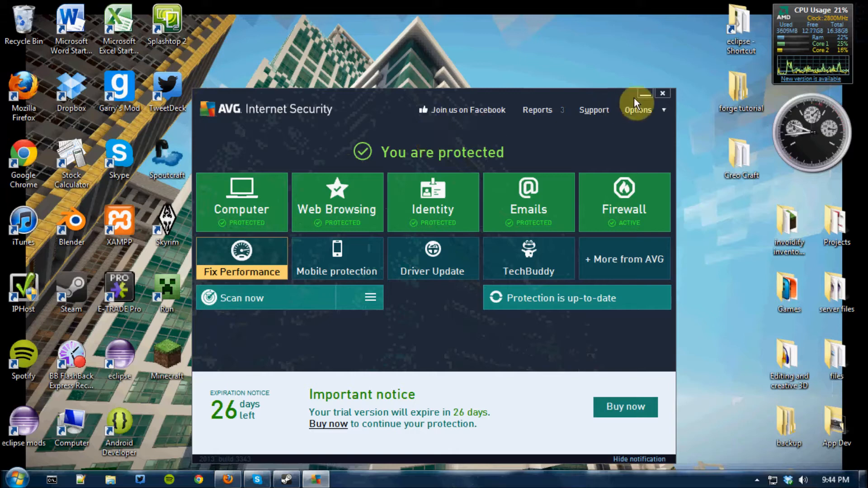
click(662, 93)
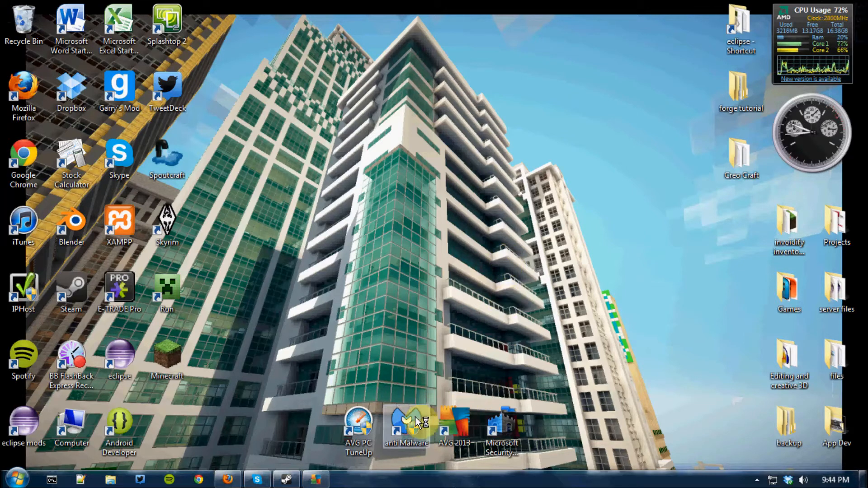
Launch Malwarebytes Anti-Malware and view its Protection feature comparison, Quarantine list and Scanner options.
double_click(406, 429)
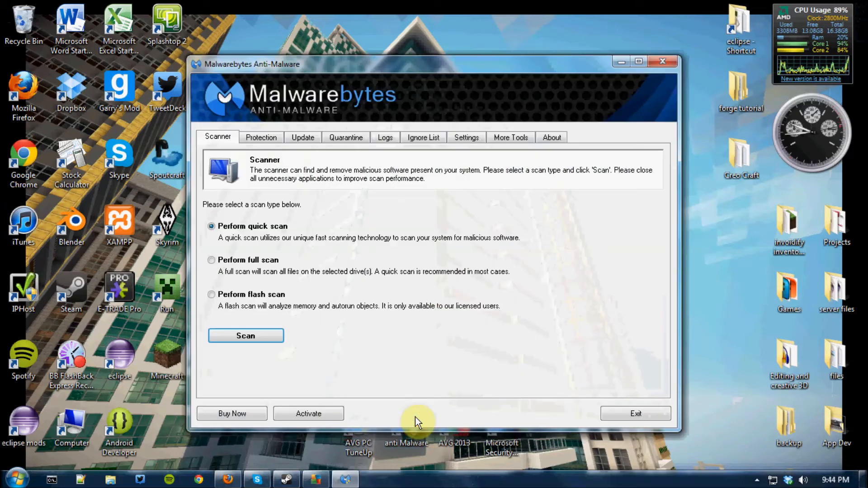
click(260, 137)
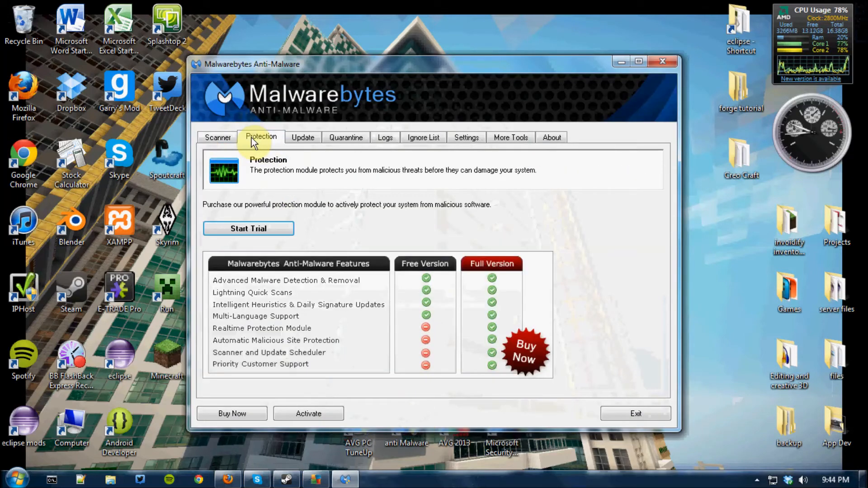
click(345, 138)
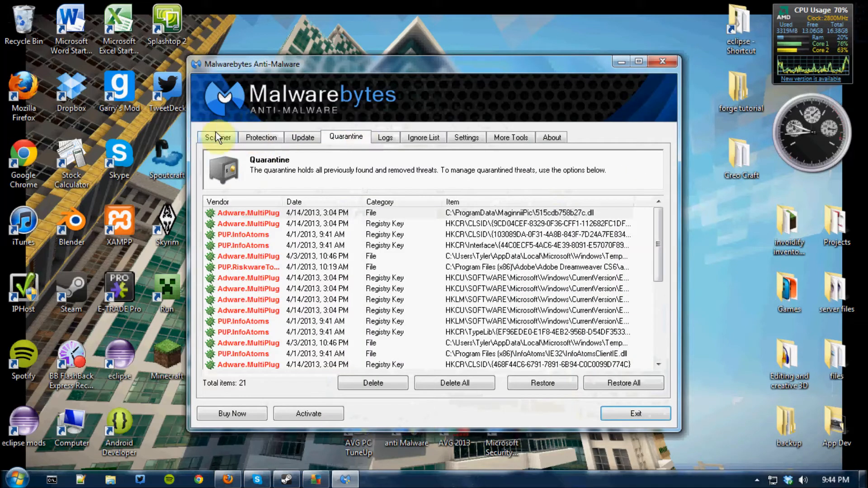
click(218, 137)
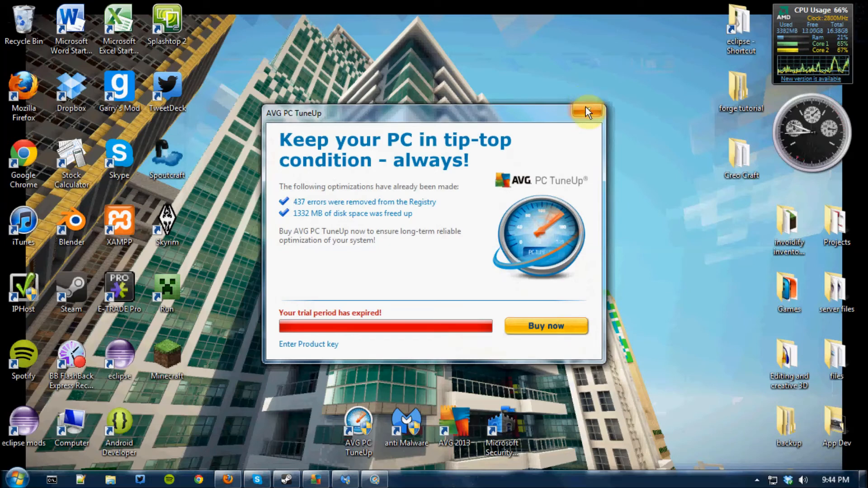
click(588, 112)
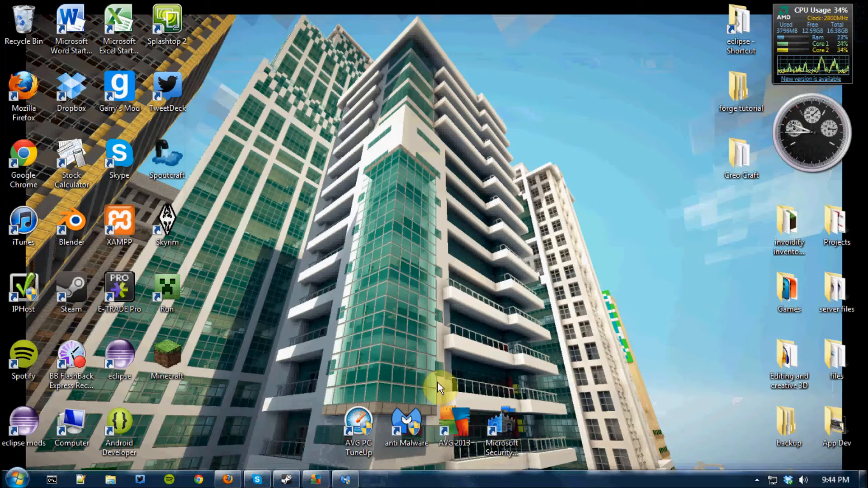
mouse_move(407, 377)
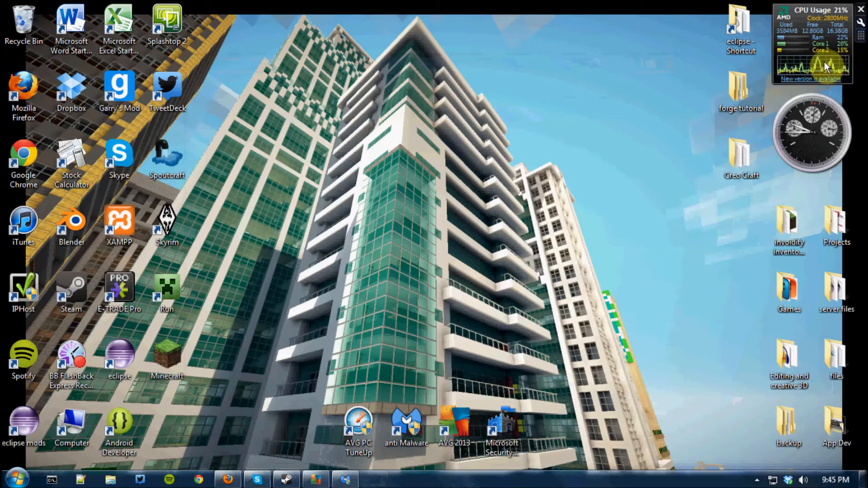
mouse_move(433, 207)
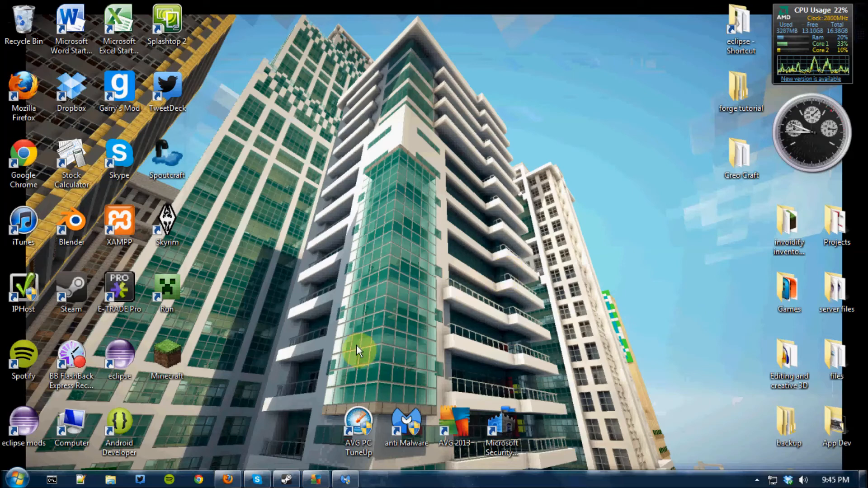
mouse_move(370, 464)
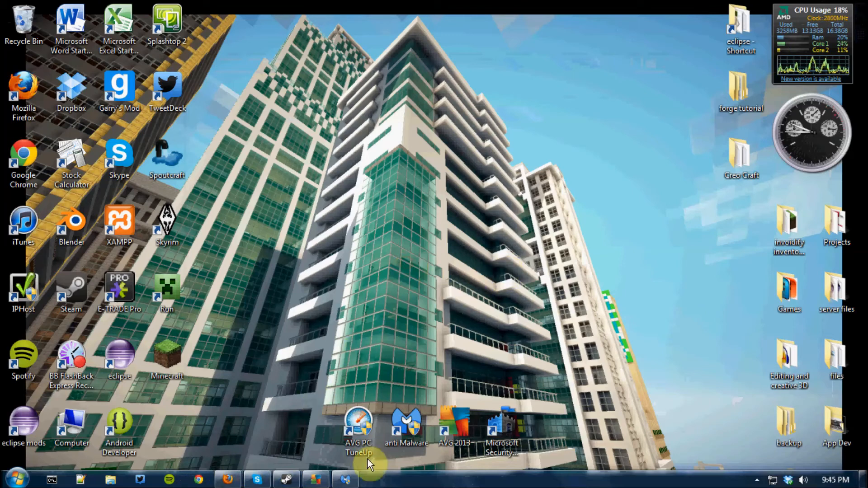